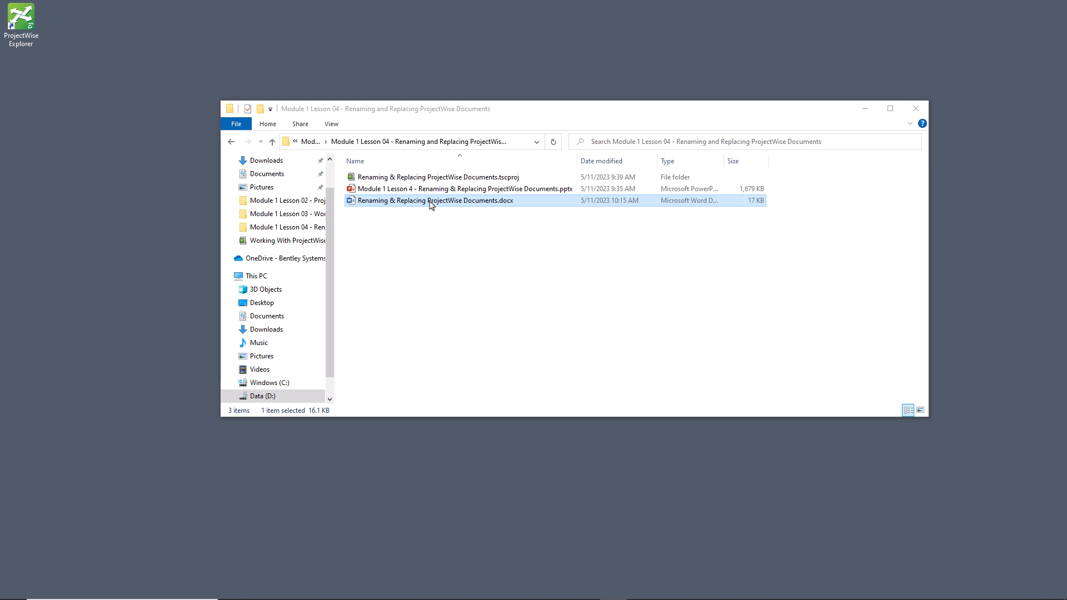
mouse_move(1033, 300)
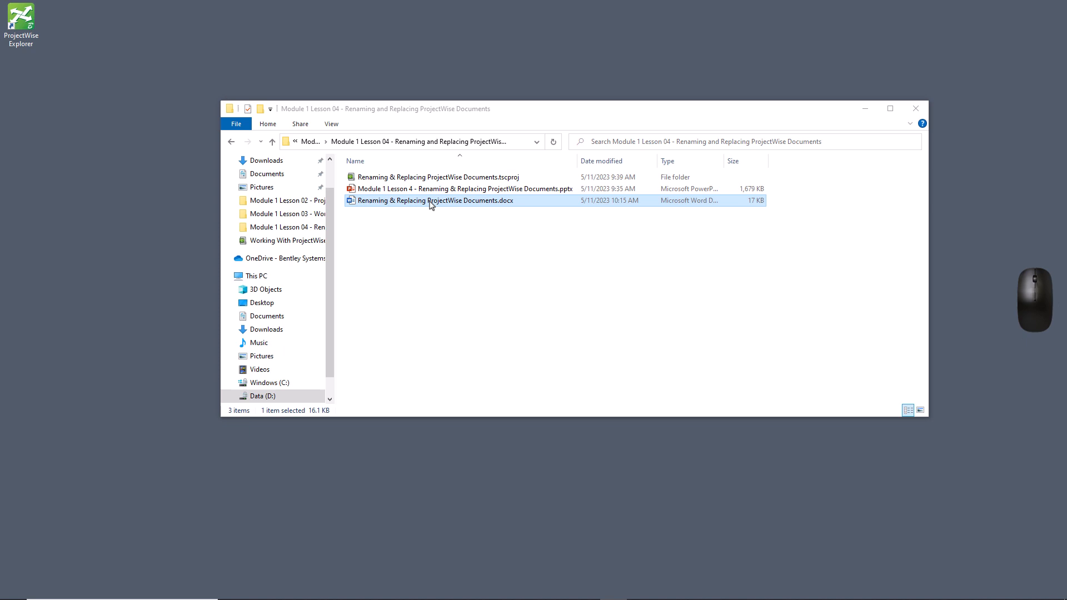
- Try renaming the Word document, dismiss the file-in-use warning, then select BSI300-Elevations (2nd Option)
right_click(435, 200)
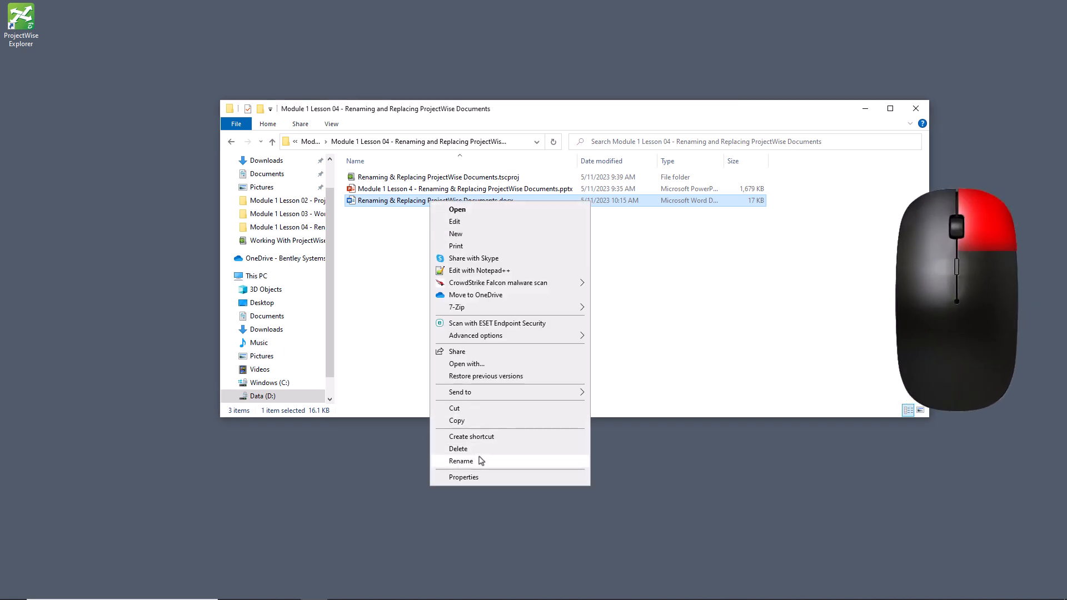
left_click(460, 461)
type("Backup Copy of ")
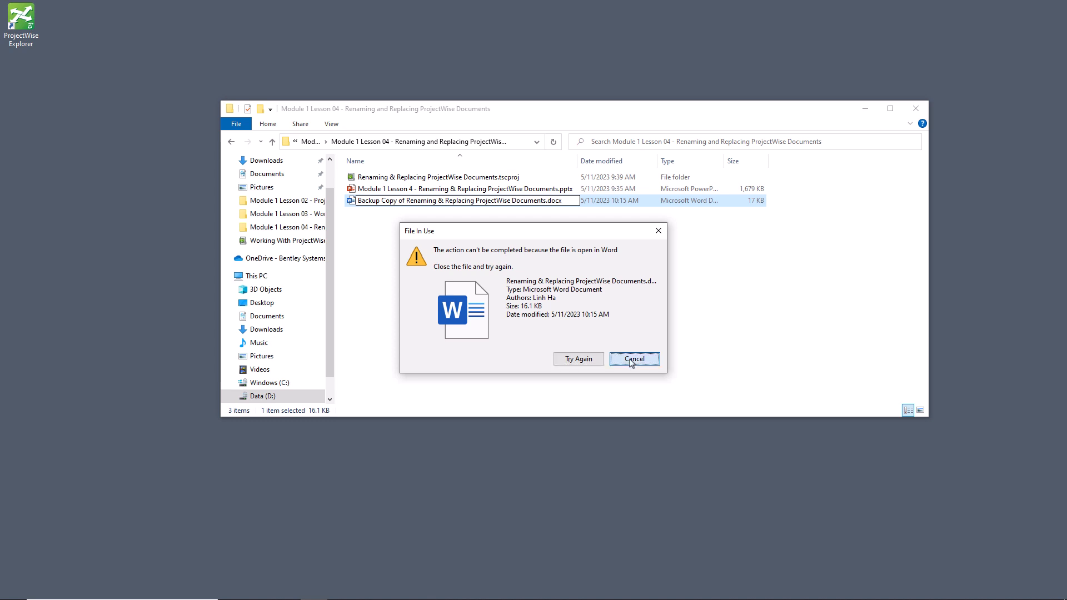
left_click(634, 359)
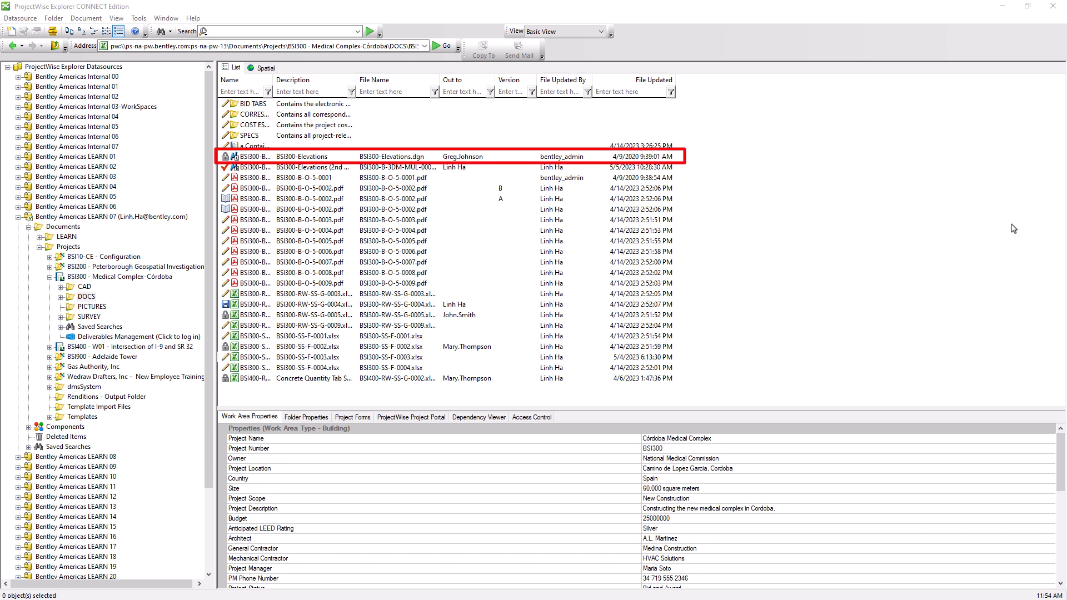
left_click(313, 199)
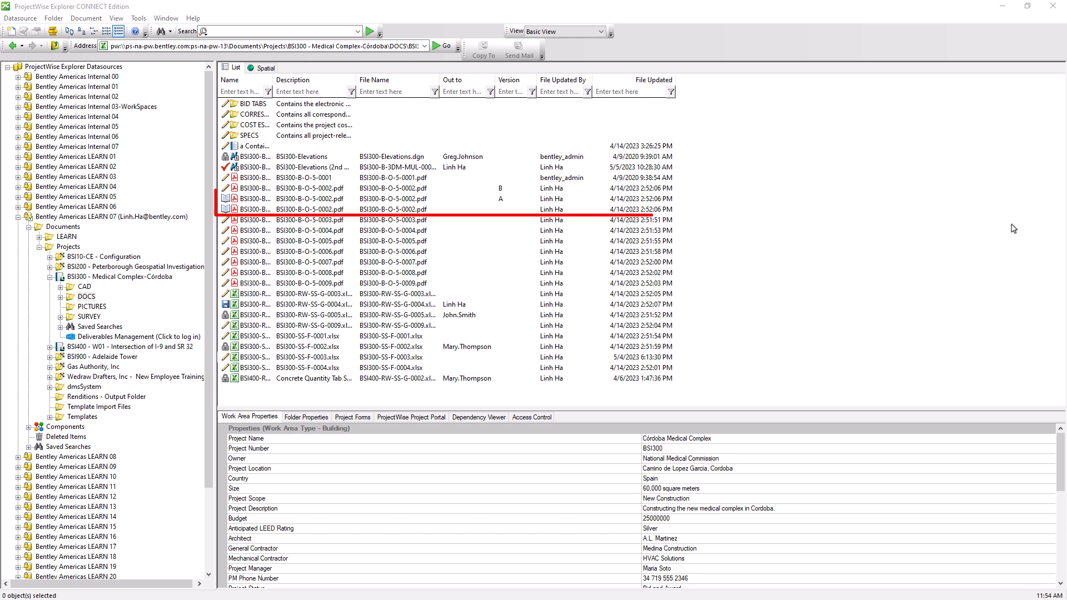
left_click(313, 167)
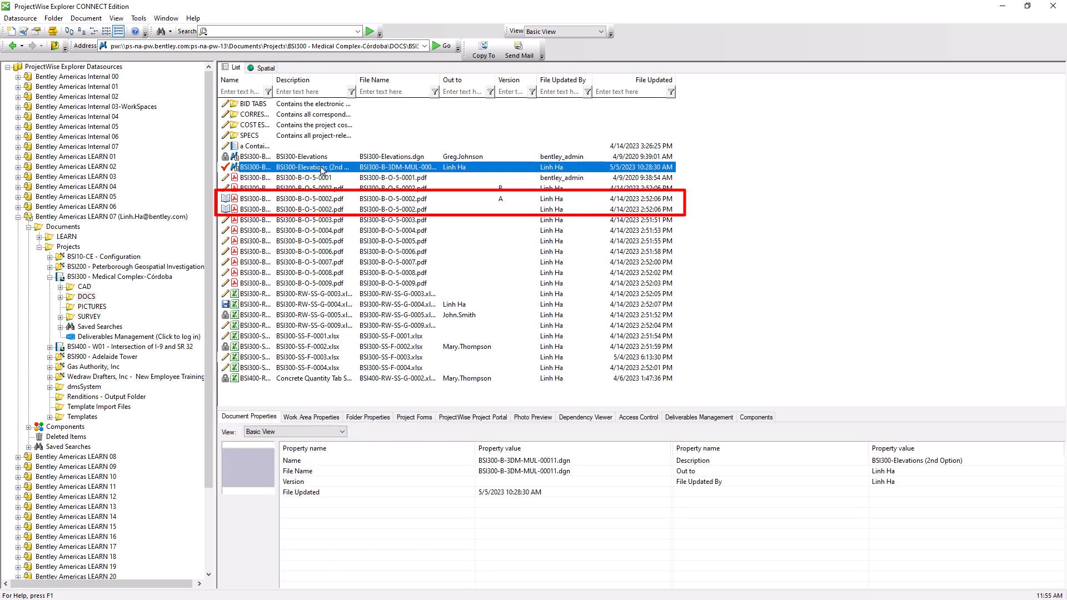
right_click(300, 166)
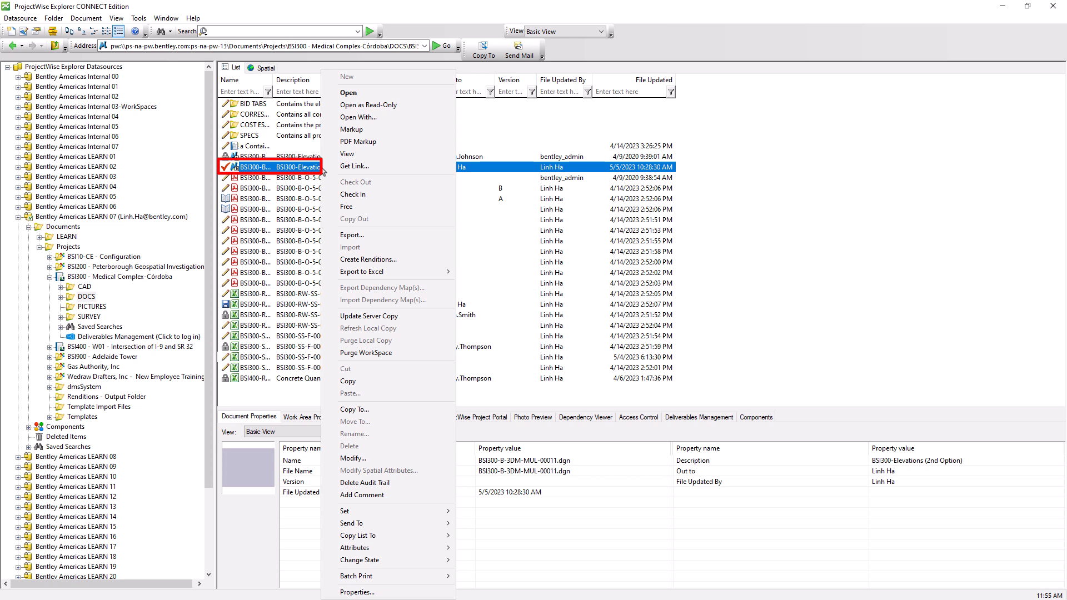
mouse_move(354, 167)
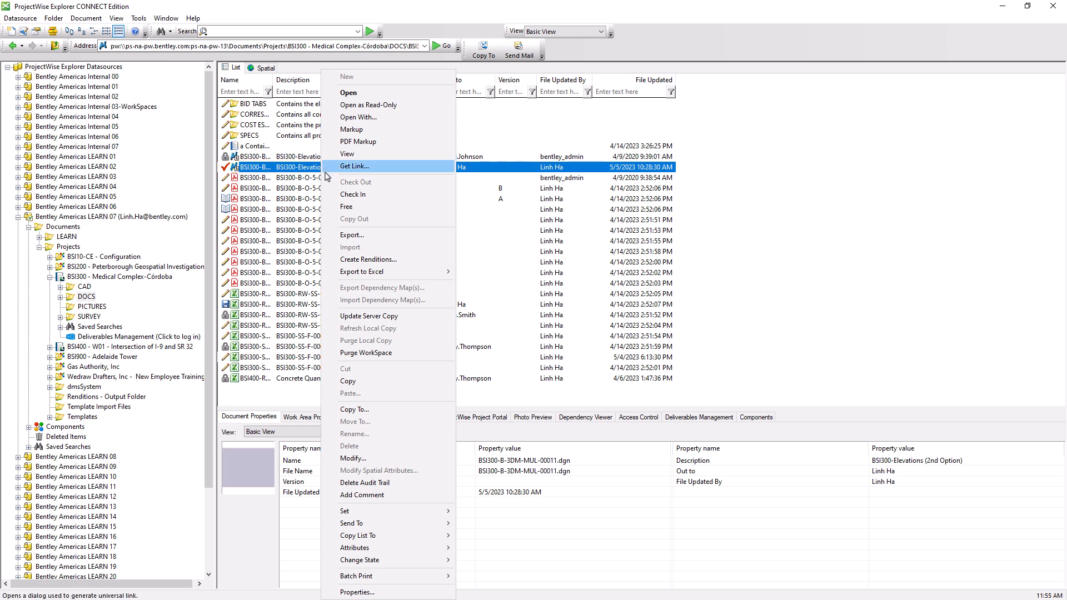
mouse_move(356, 409)
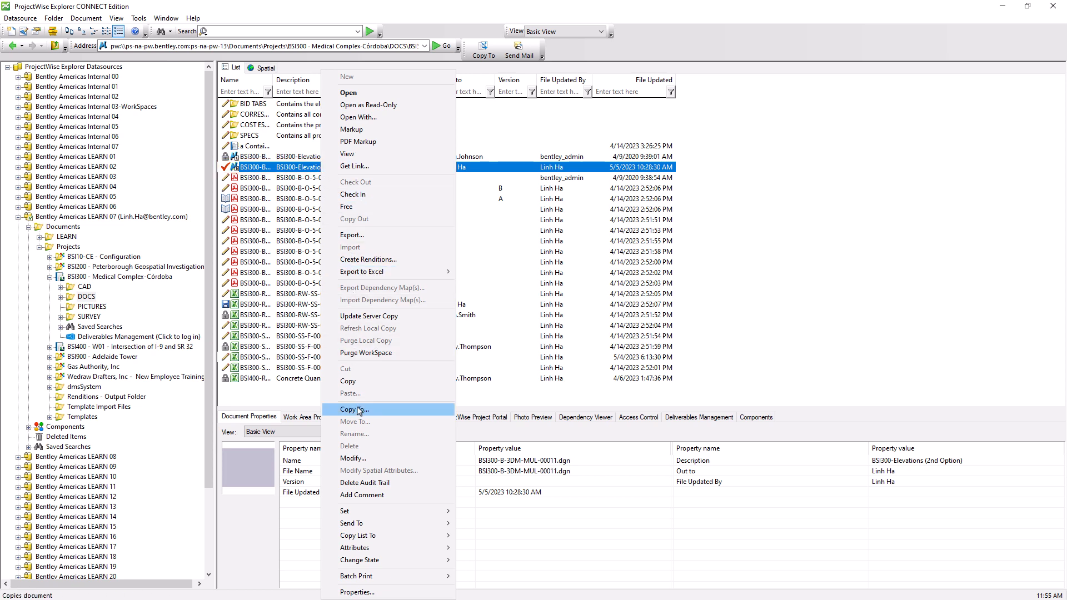
mouse_move(362, 436)
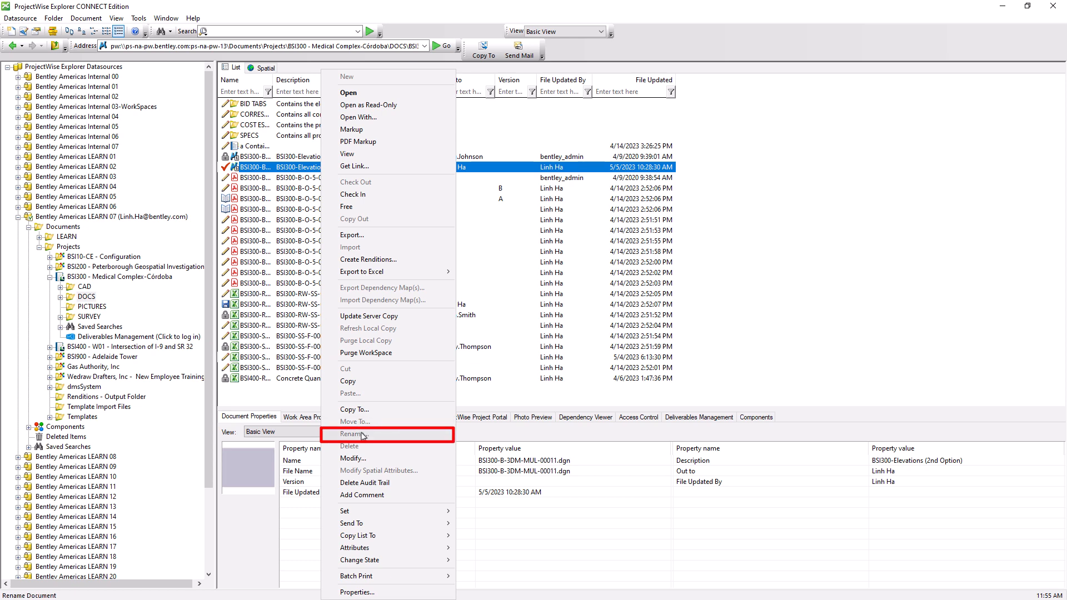
mouse_move(363, 433)
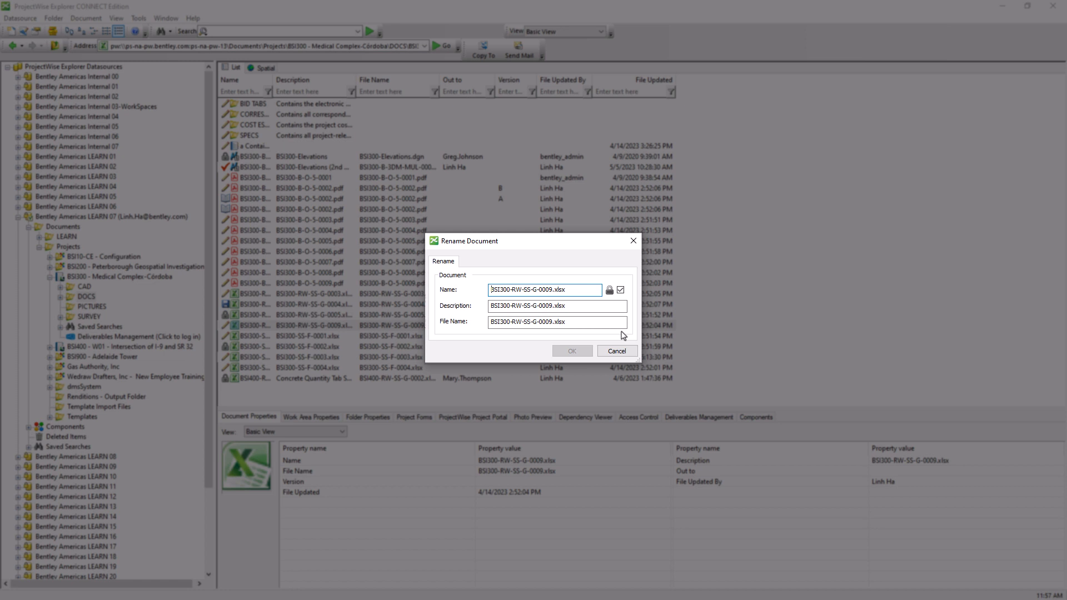
- Enter 'copy of BSI300-RW-SS-G-0009.xlsx' as both the spreadsheet's name and description
type("copy of")
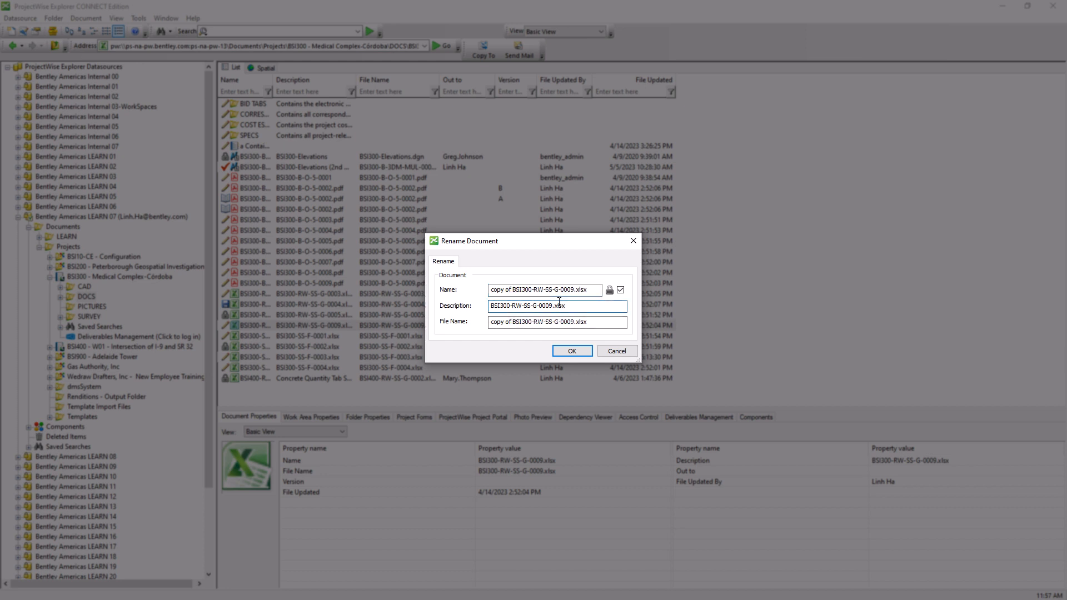
left_click(557, 305)
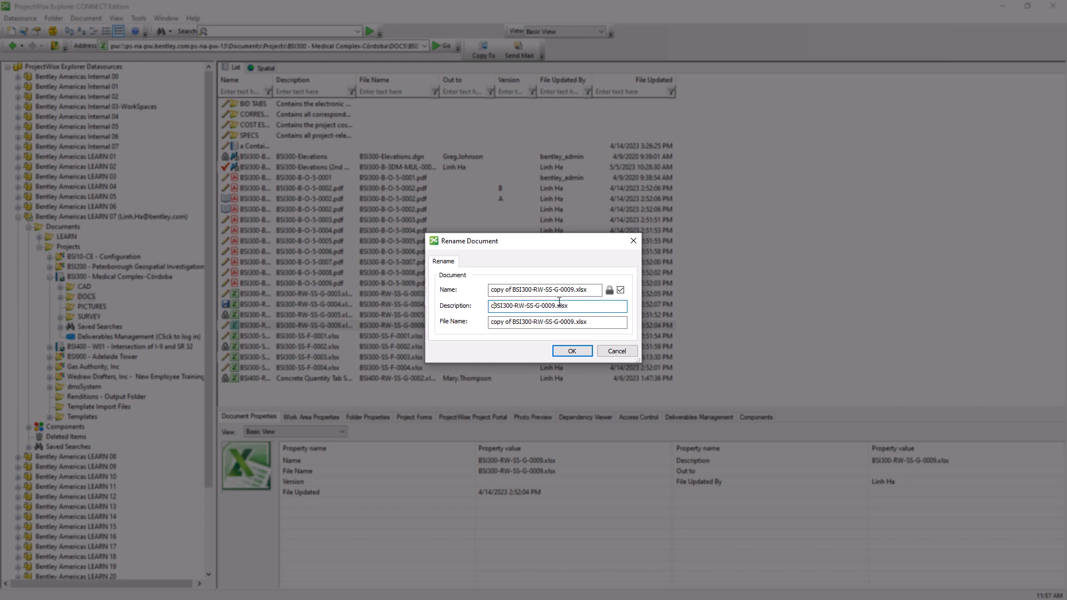
type("copy of BSI300-RW-SS-G-0009.xlsx")
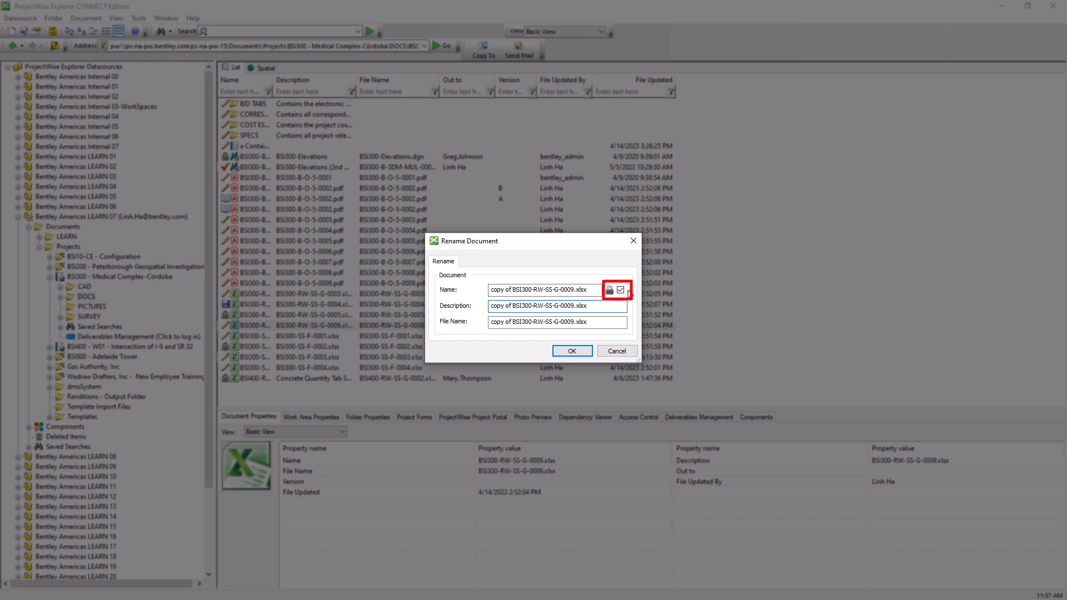
mouse_move(628, 292)
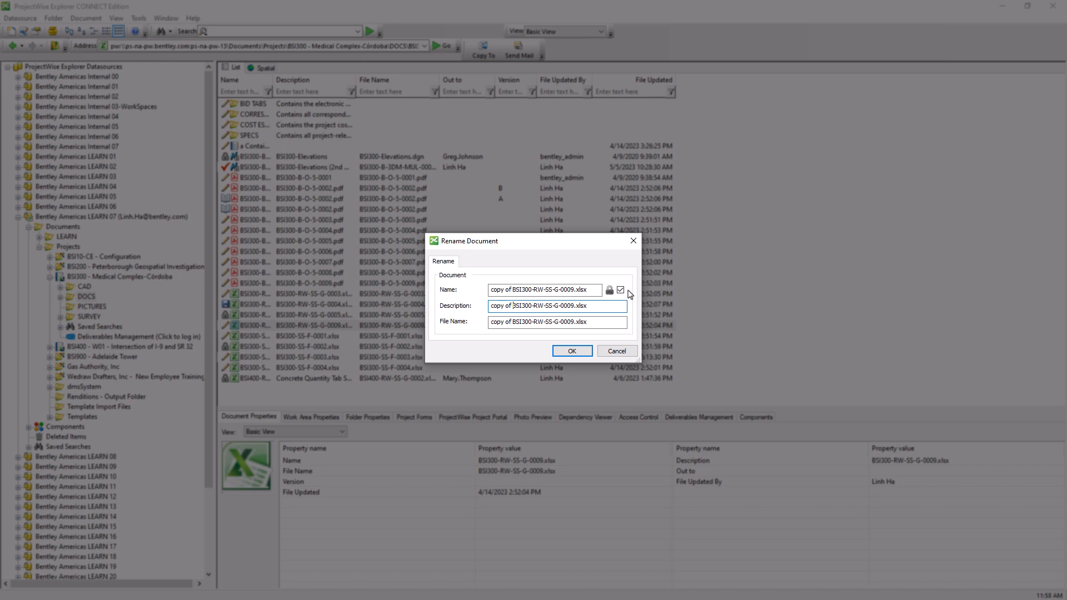
- Unlink the file name from the document name and enter 'new' in File Name
left_click(543, 290)
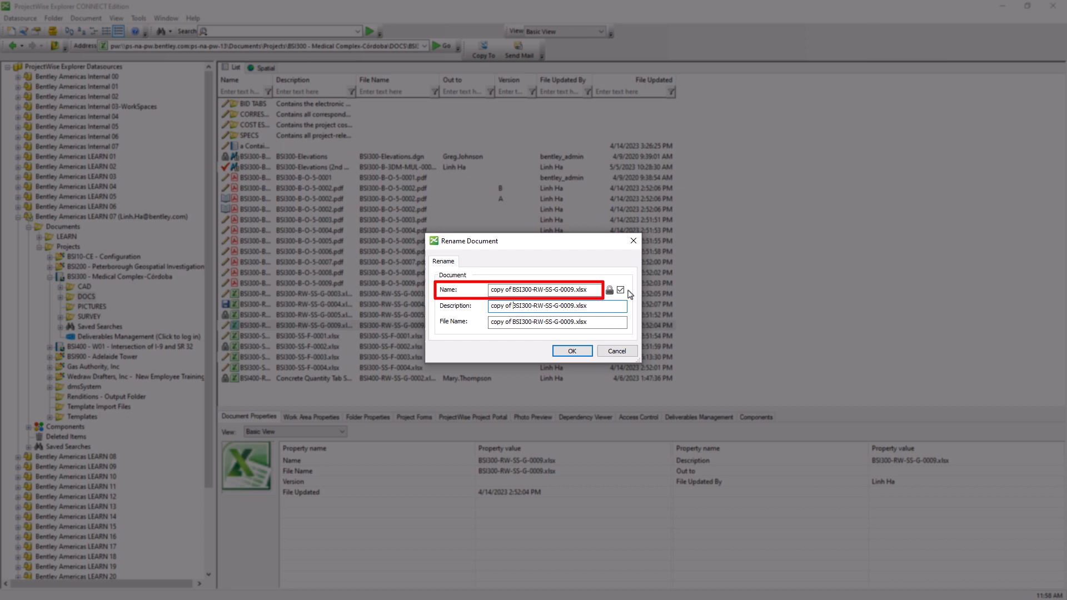
left_click(557, 321)
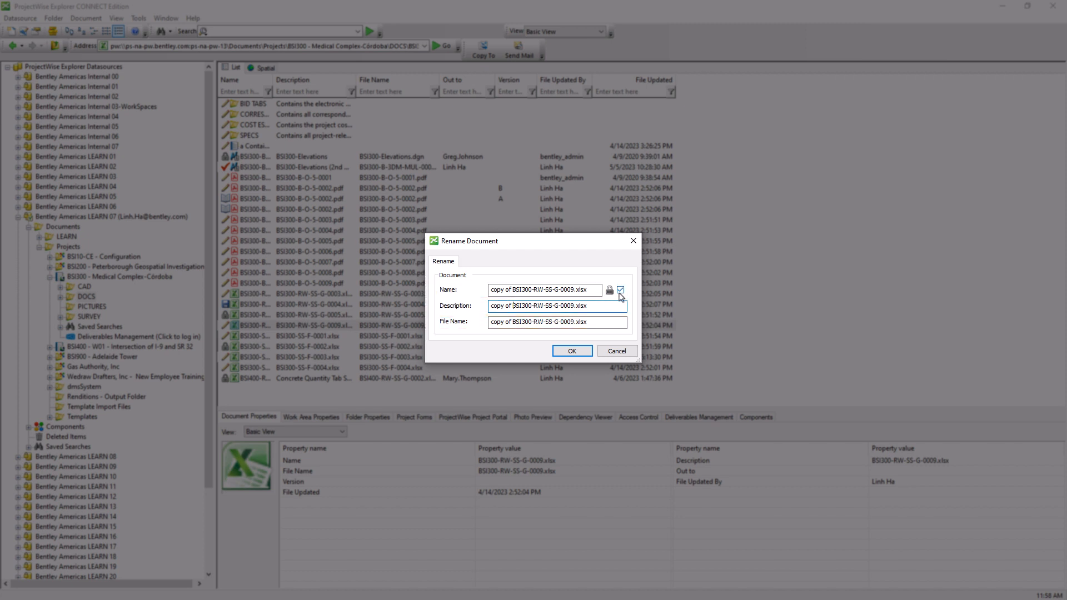
left_click(619, 290)
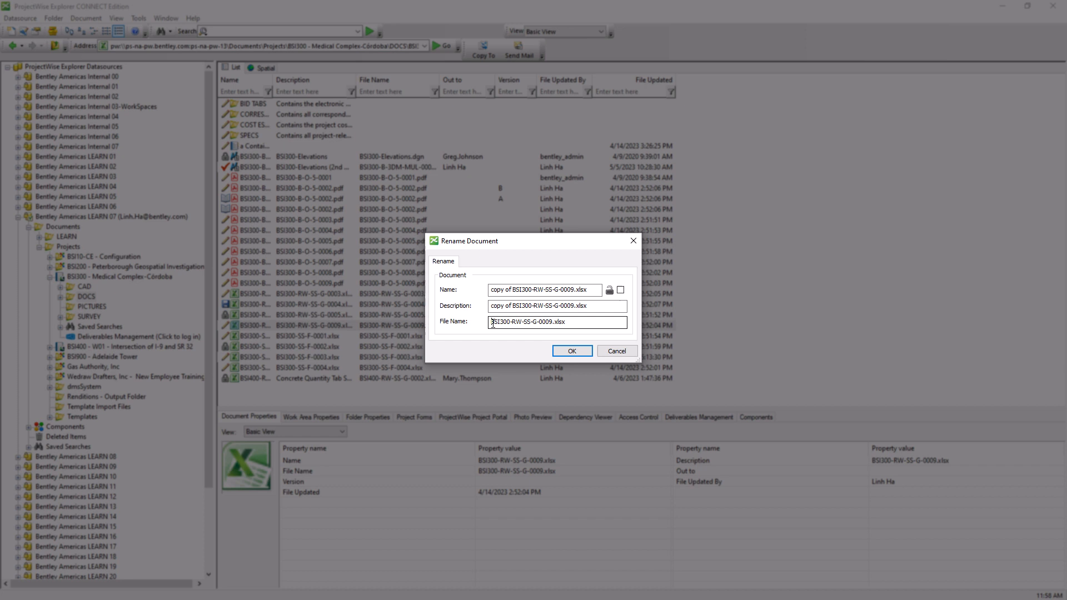
type("new")
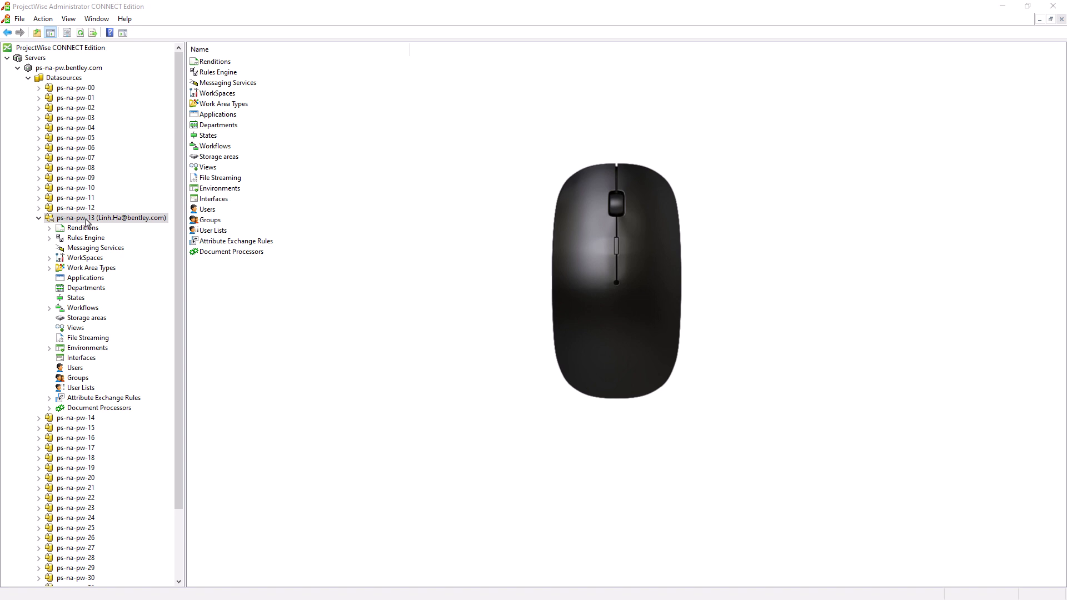
- Open Properties for the ps-na-pw-13 datasource from its context menu
right_click(111, 217)
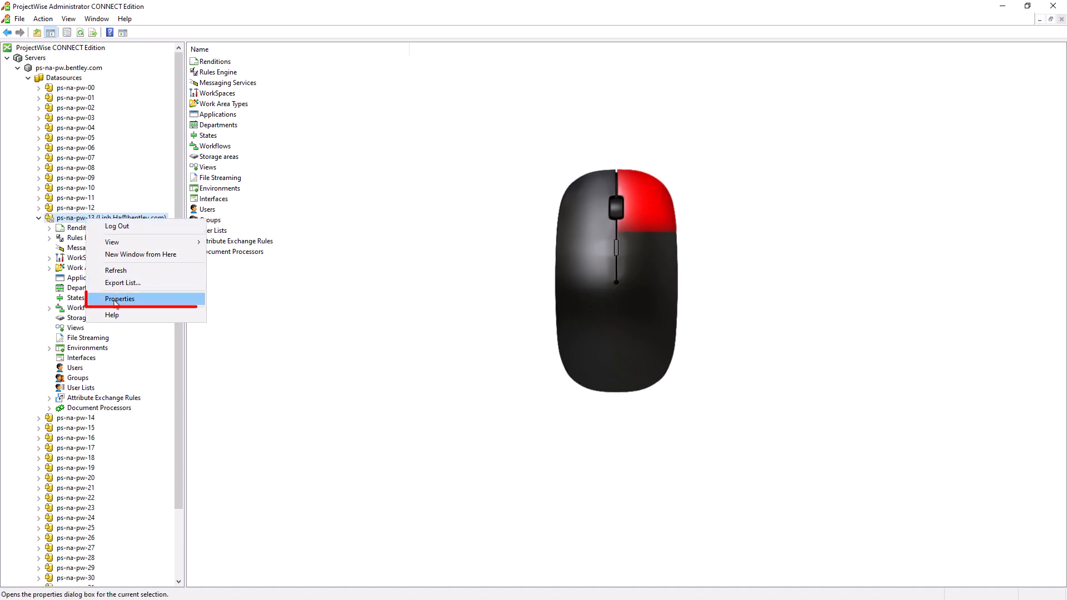
left_click(119, 299)
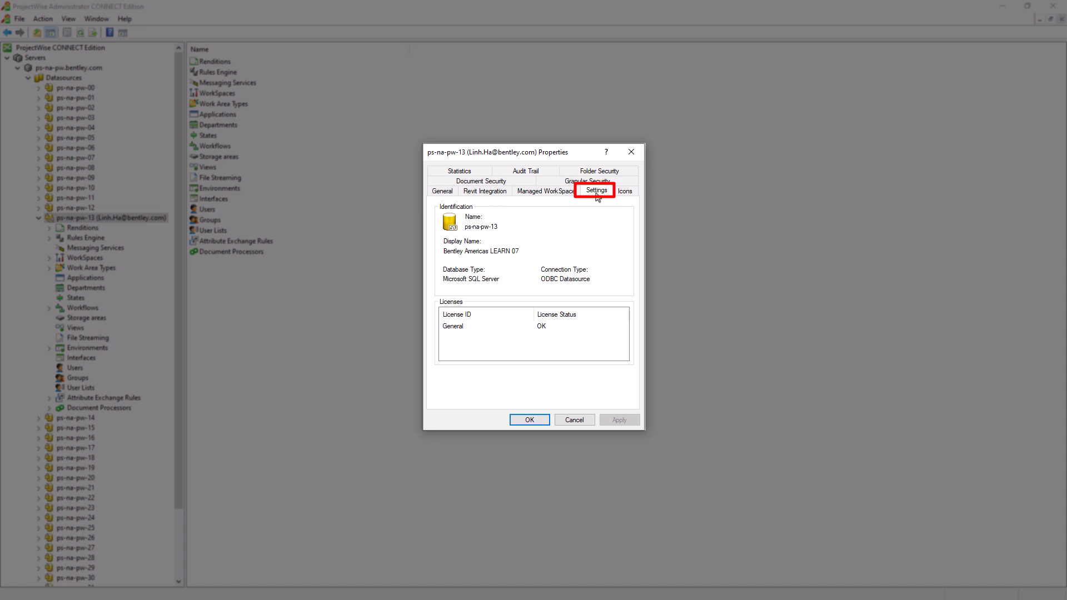
- Enable 'Force file name to be the same as document name' under Settings > Documents and confirm
left_click(594, 191)
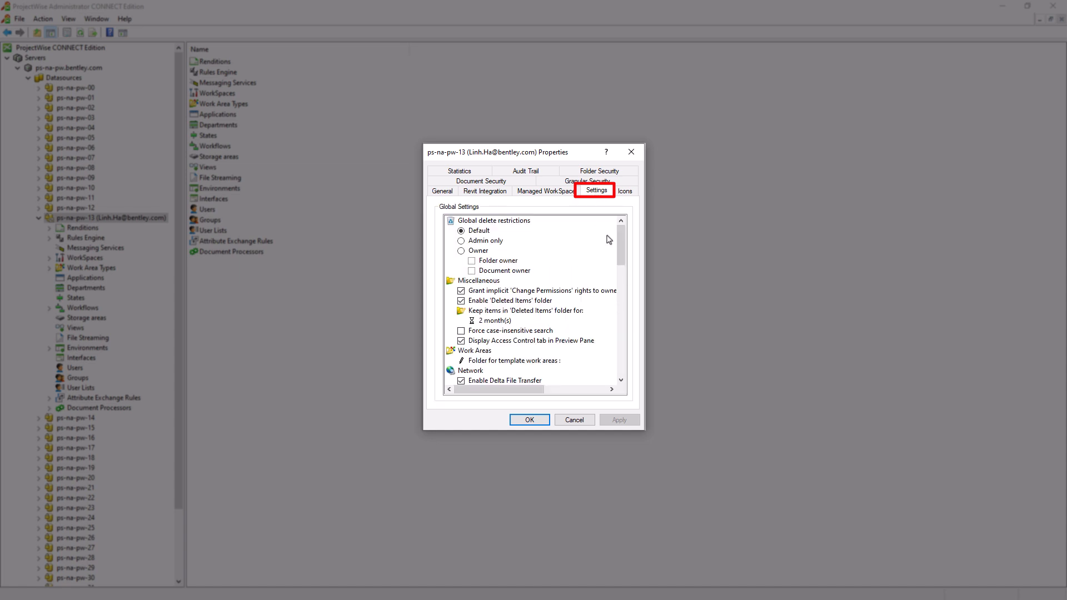
scroll("down", 3)
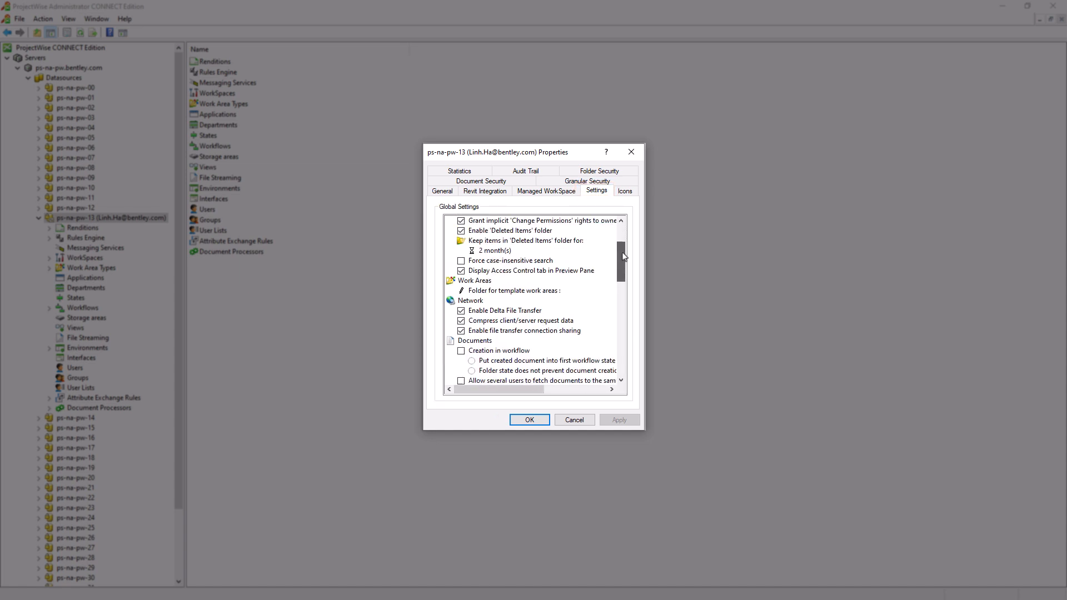
scroll("down", 3)
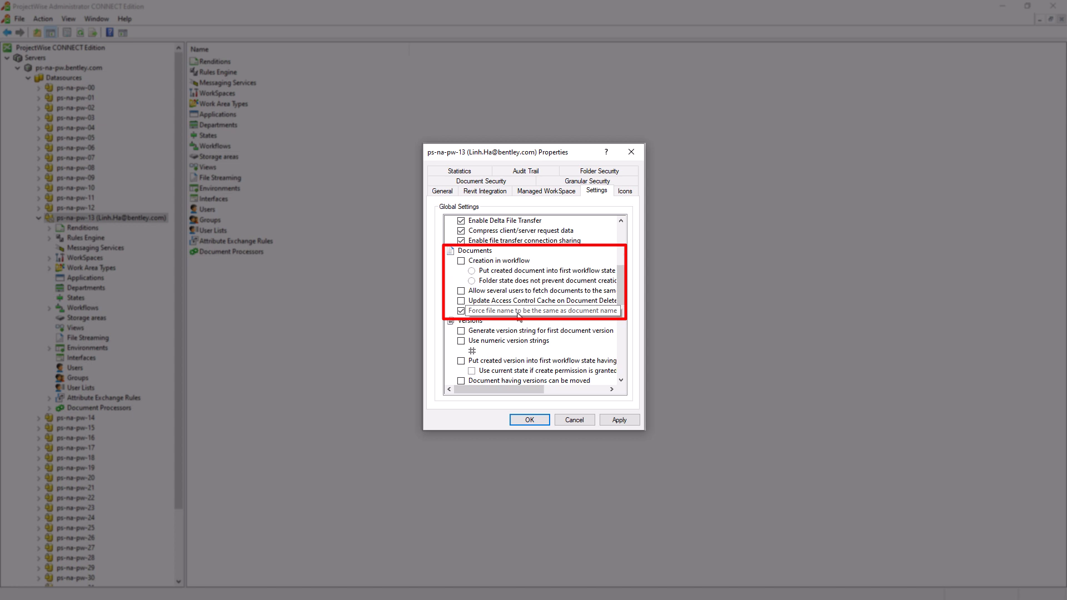
left_click(542, 310)
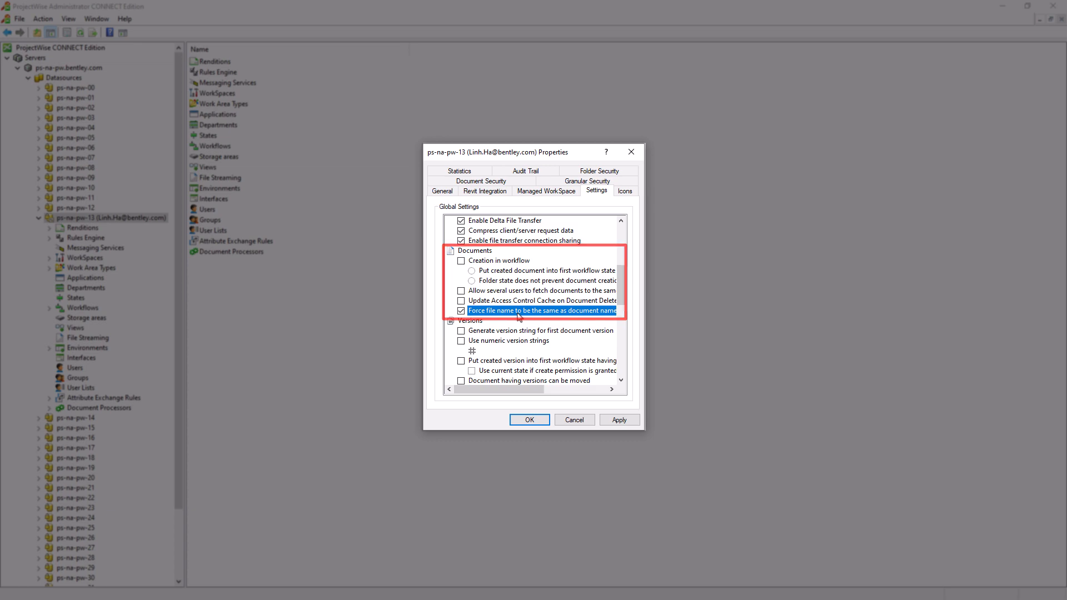
left_click(619, 419)
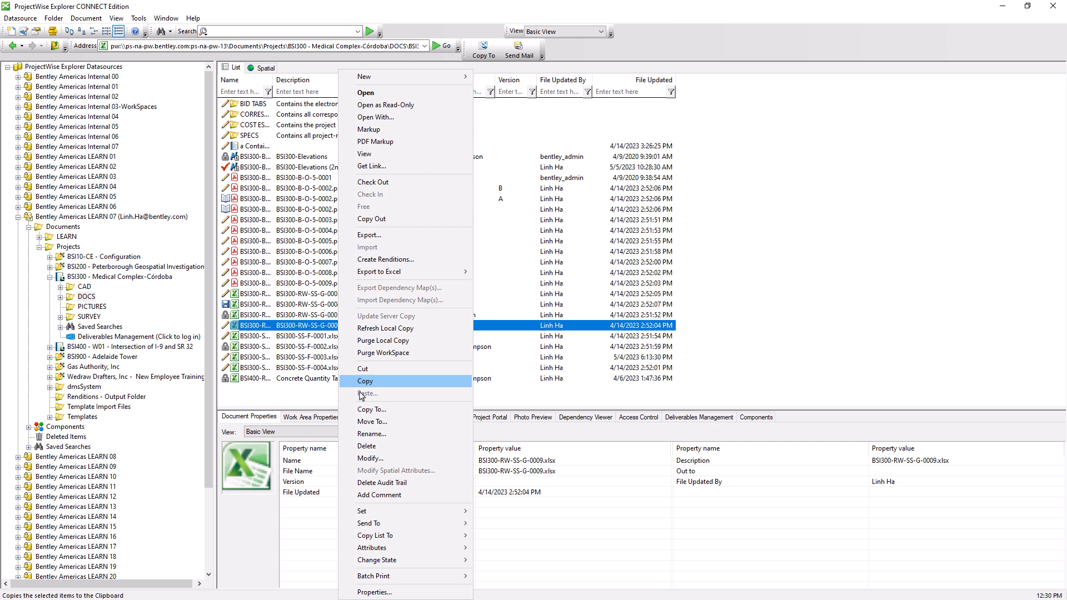
mouse_move(372, 433)
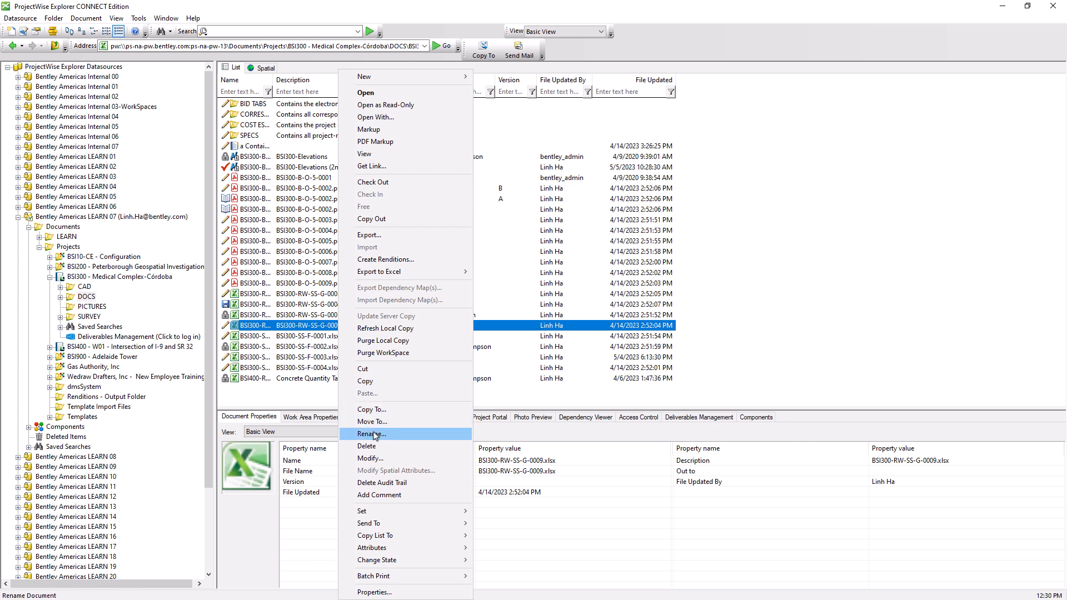
- Rename the spreadsheet by unlocking its name and prefixing 'New Copy of'
left_click(371, 433)
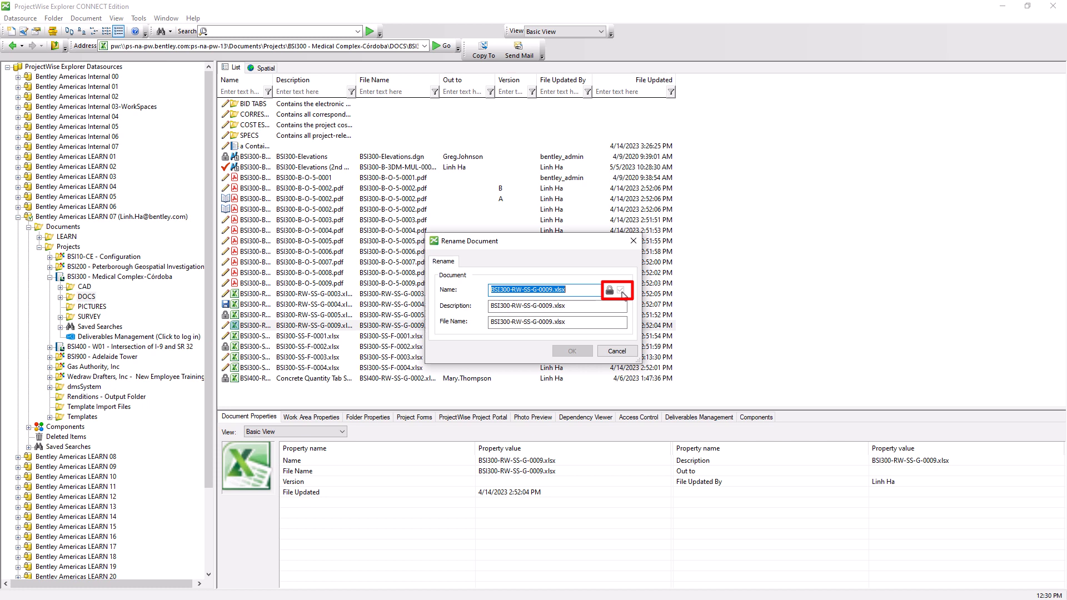
left_click(620, 290)
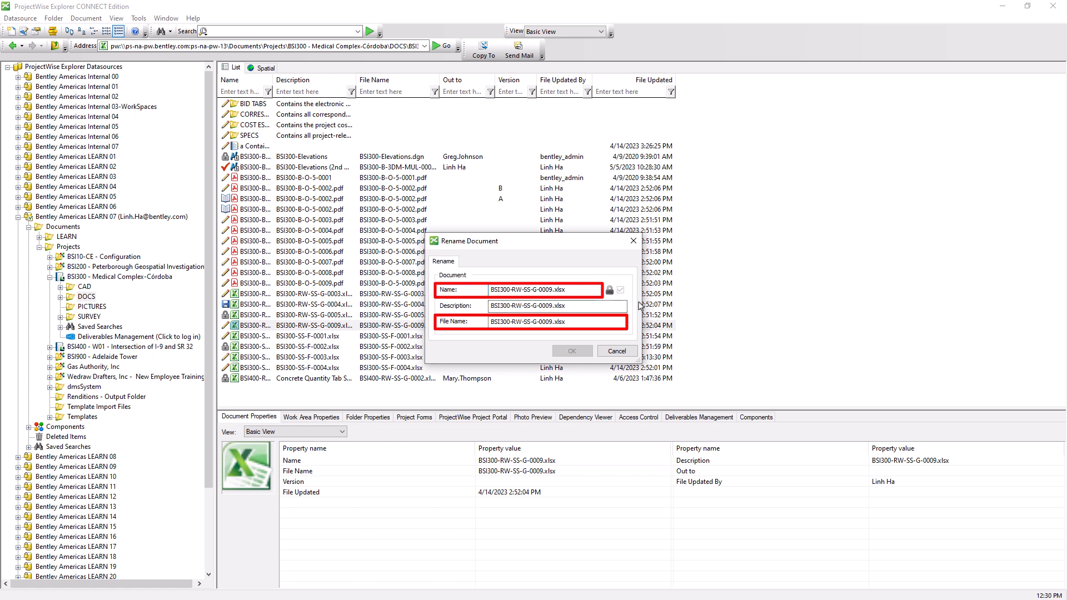
type("New Copy of")
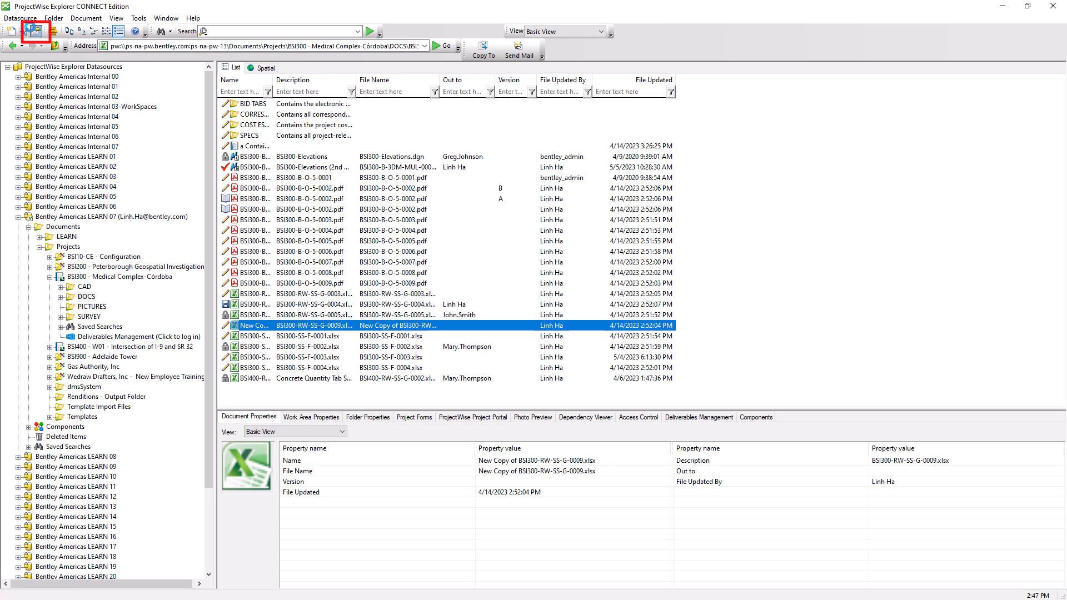
- Open the properties of 'New Copy of BSI300-RW-SS-G-0009.xlsx'
double_click(314, 325)
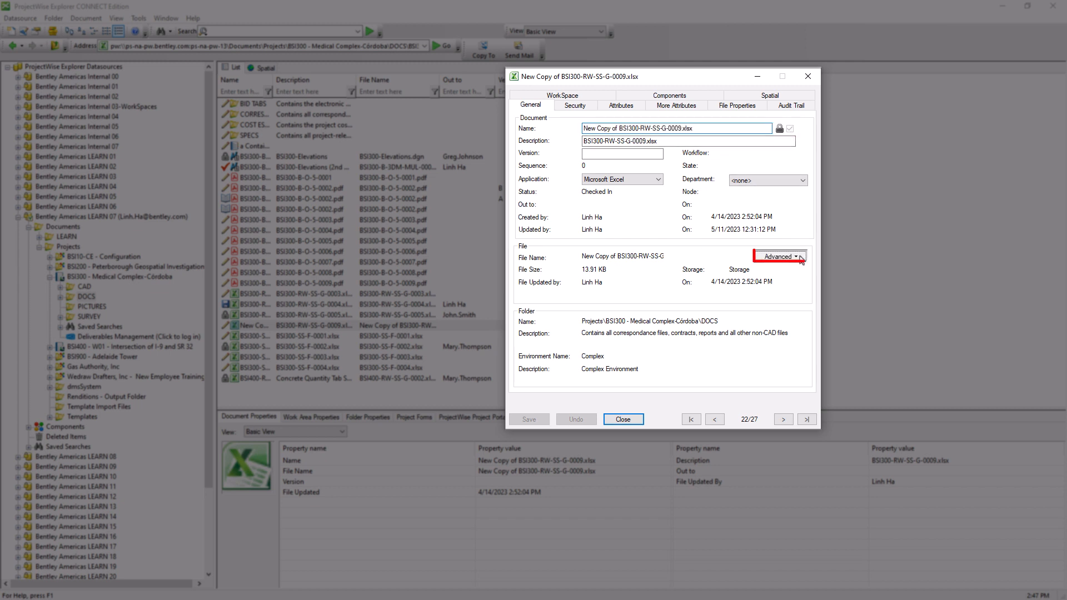
- Choose Advanced > Import for the document and accept replacing its file
left_click(777, 255)
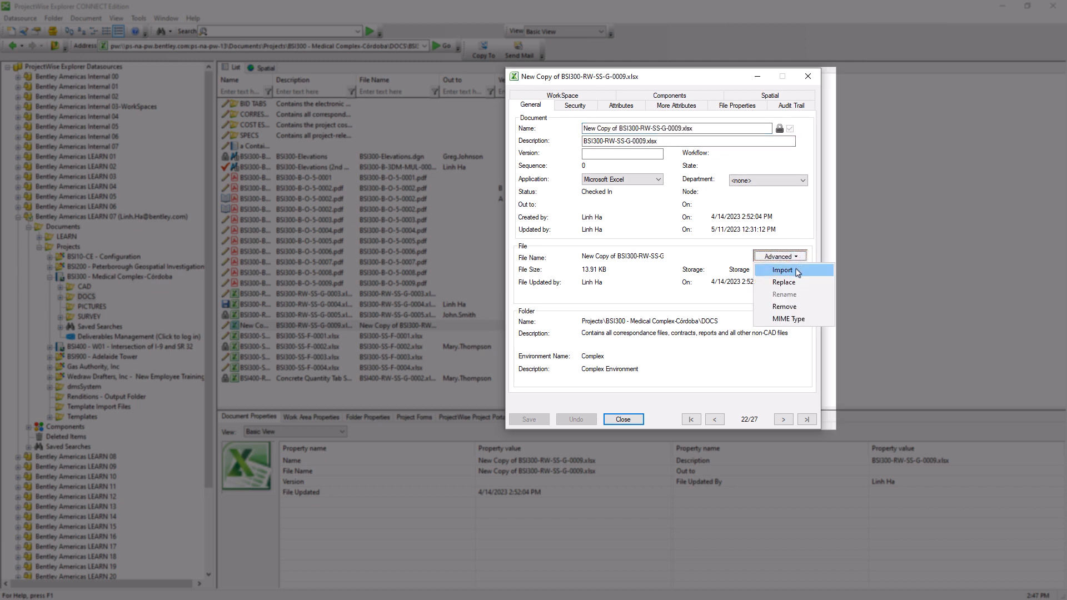
left_click(782, 270)
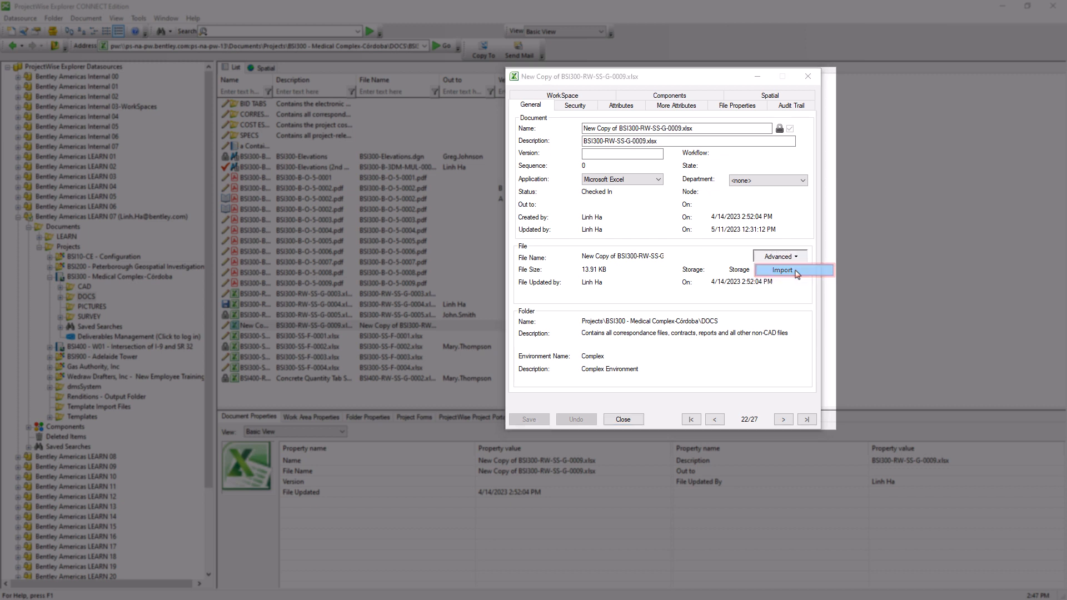
left_click(793, 269)
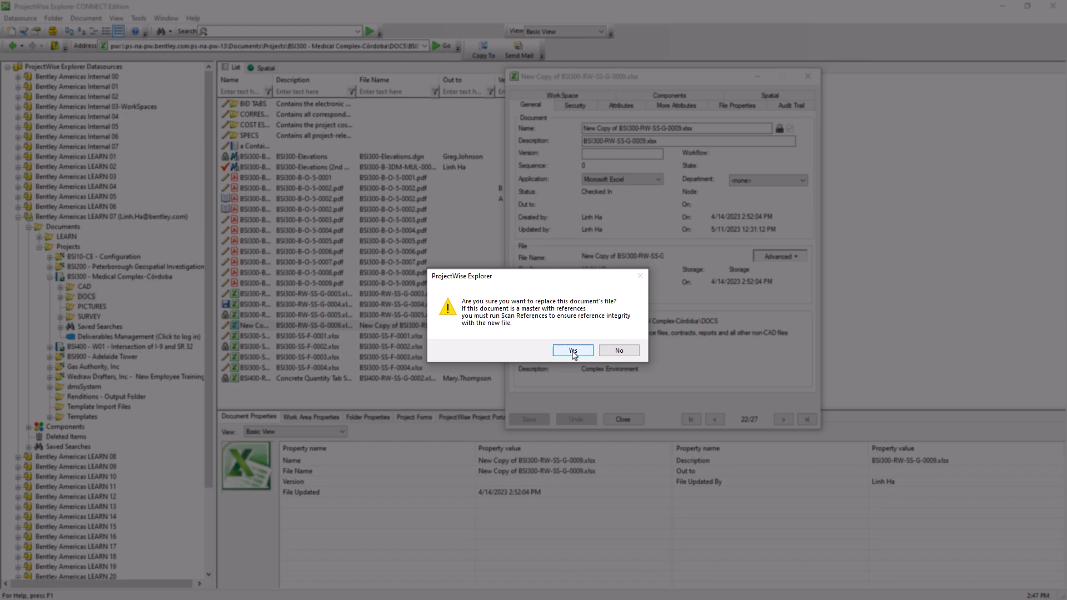
left_click(572, 350)
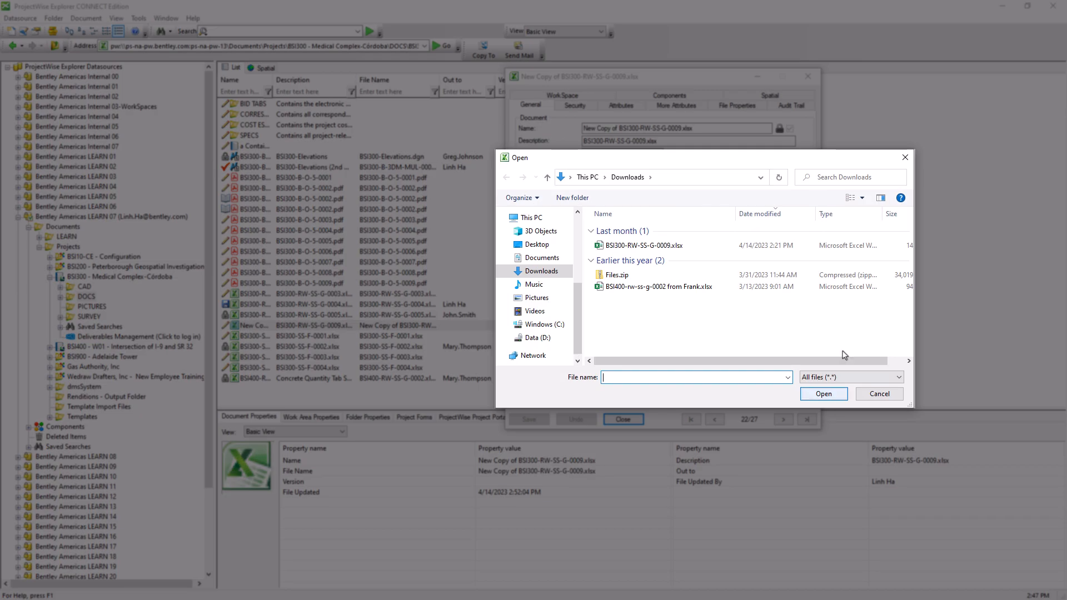
mouse_move(641, 245)
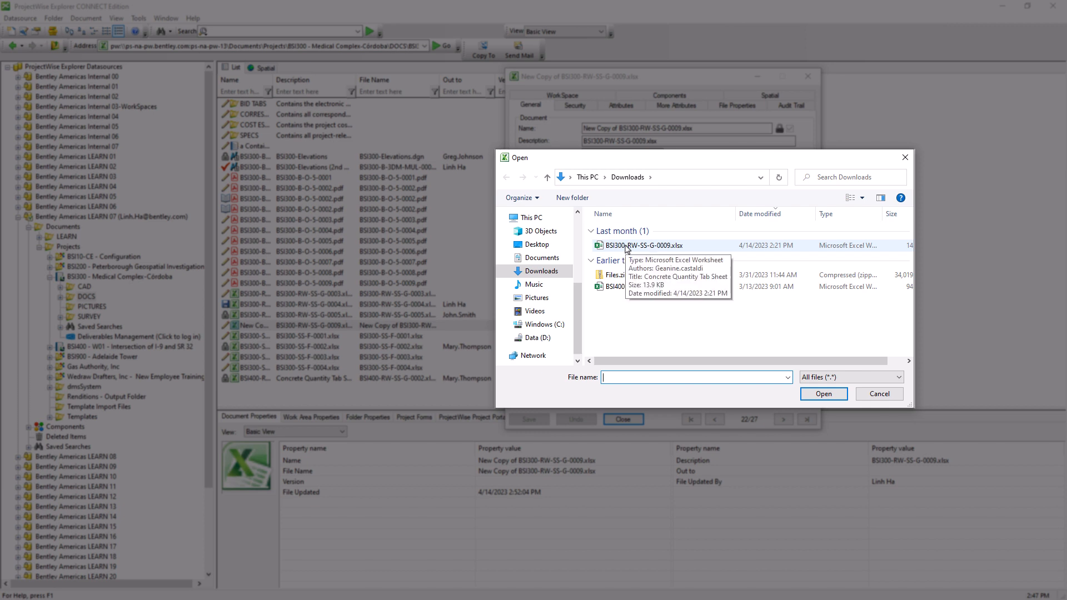
- Pick BSI300-RW-SS-G-0009.xlsx from Downloads as the replacement file
left_click(645, 245)
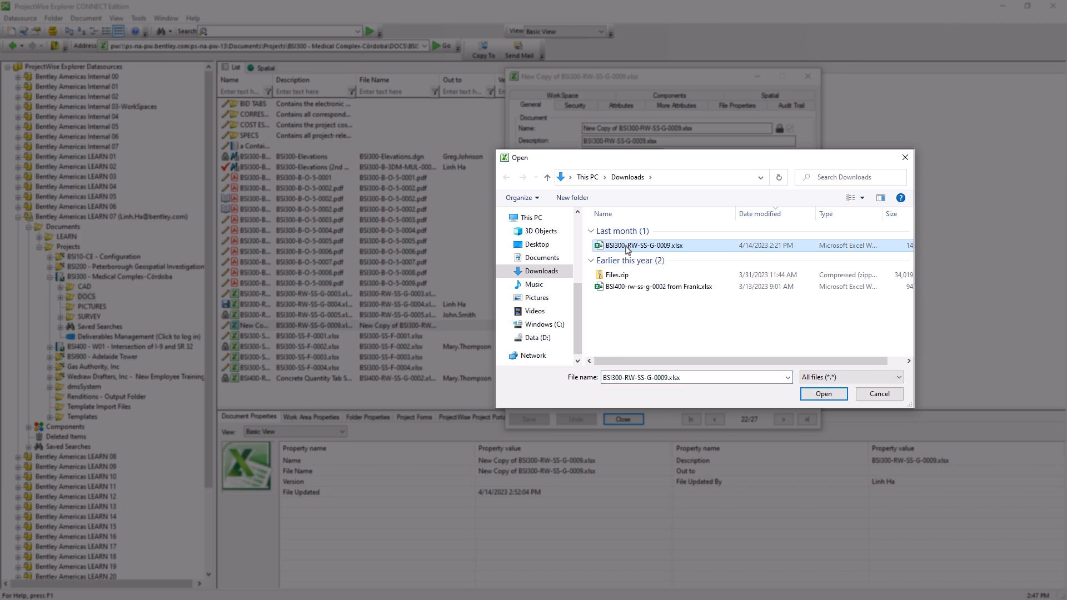
mouse_move(643, 245)
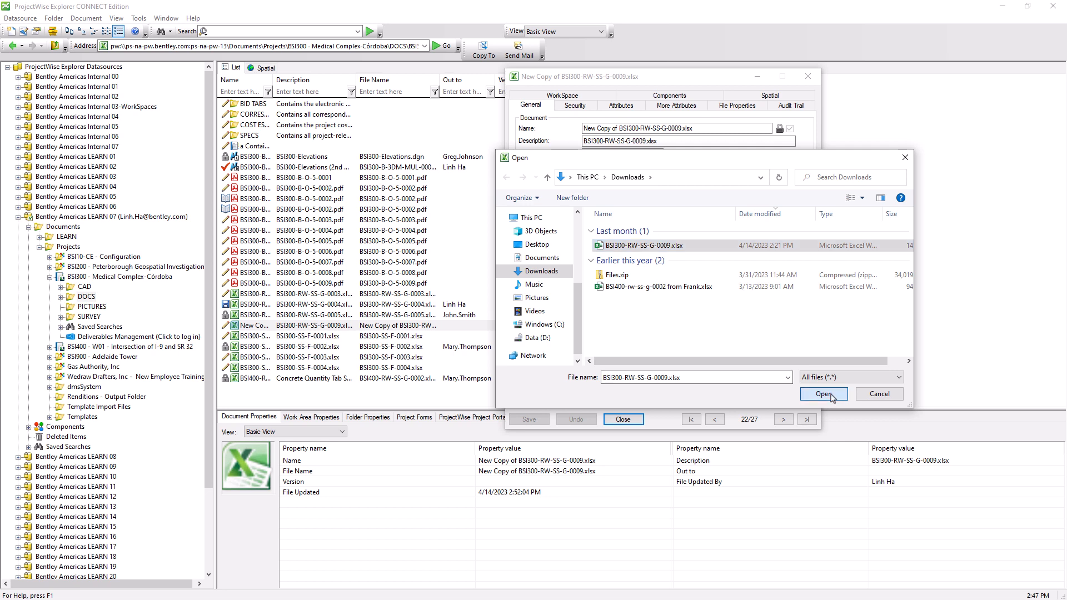
left_click(824, 394)
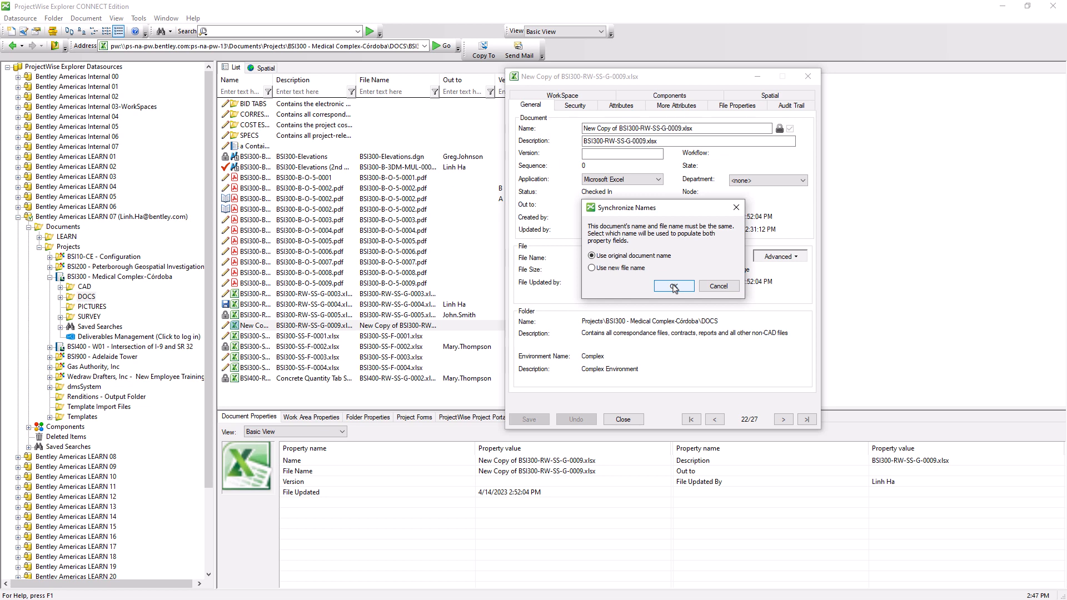
mouse_move(633, 262)
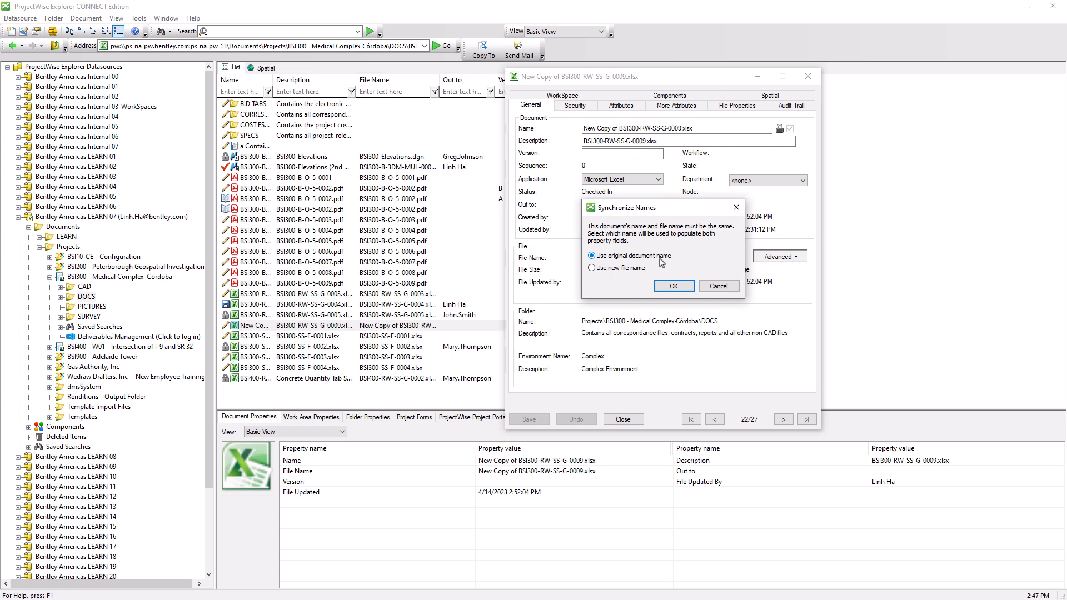
mouse_move(623, 271)
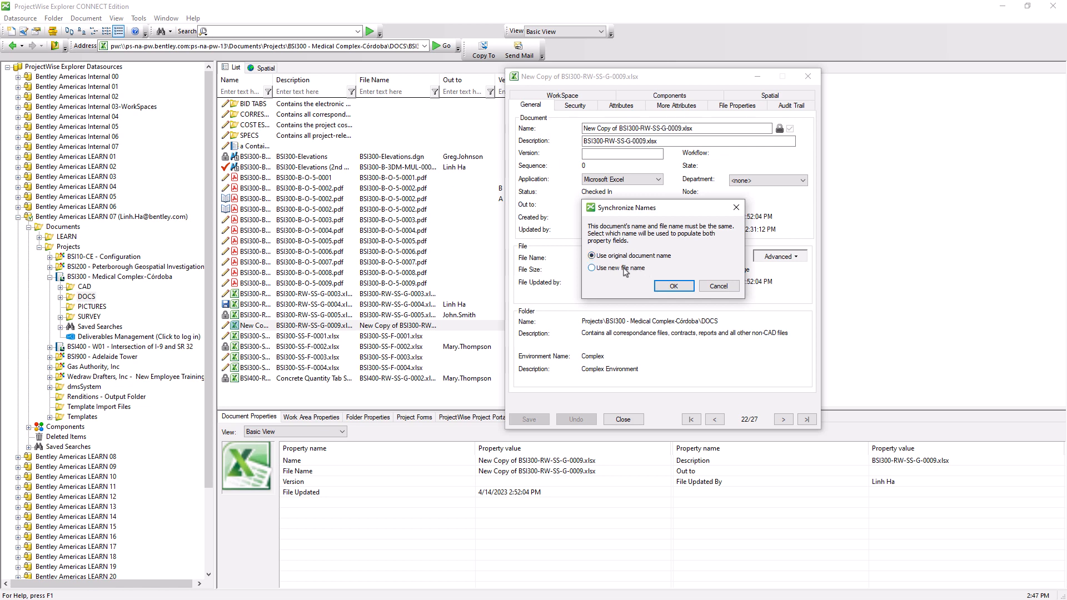
- Apply 'Use new file name' and save the document as BSI300-RW-SS-G-0009.xlsx
left_click(591, 267)
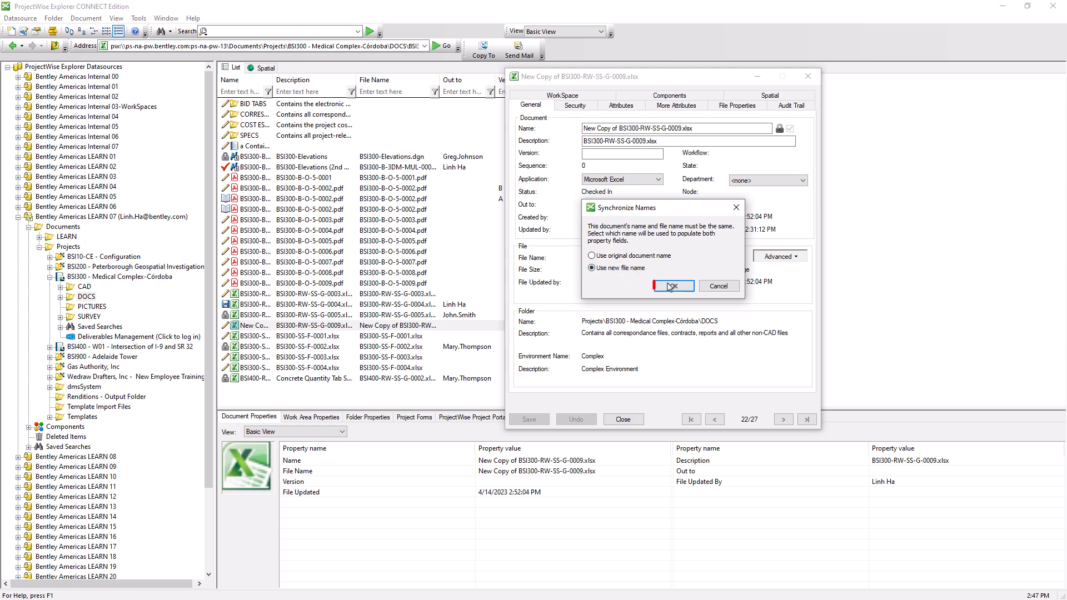
left_click(670, 285)
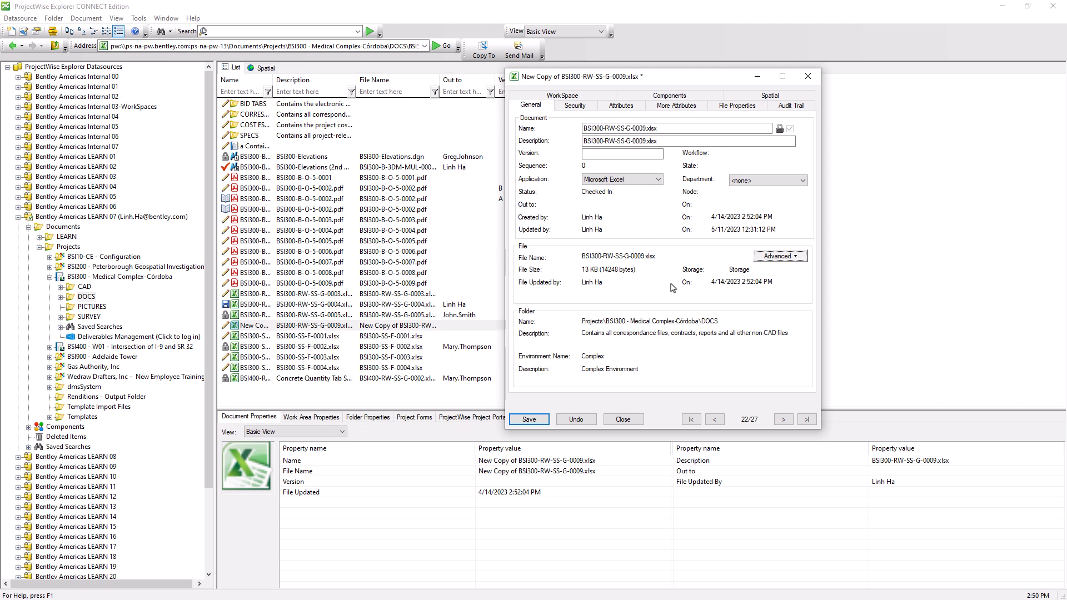
left_click(528, 418)
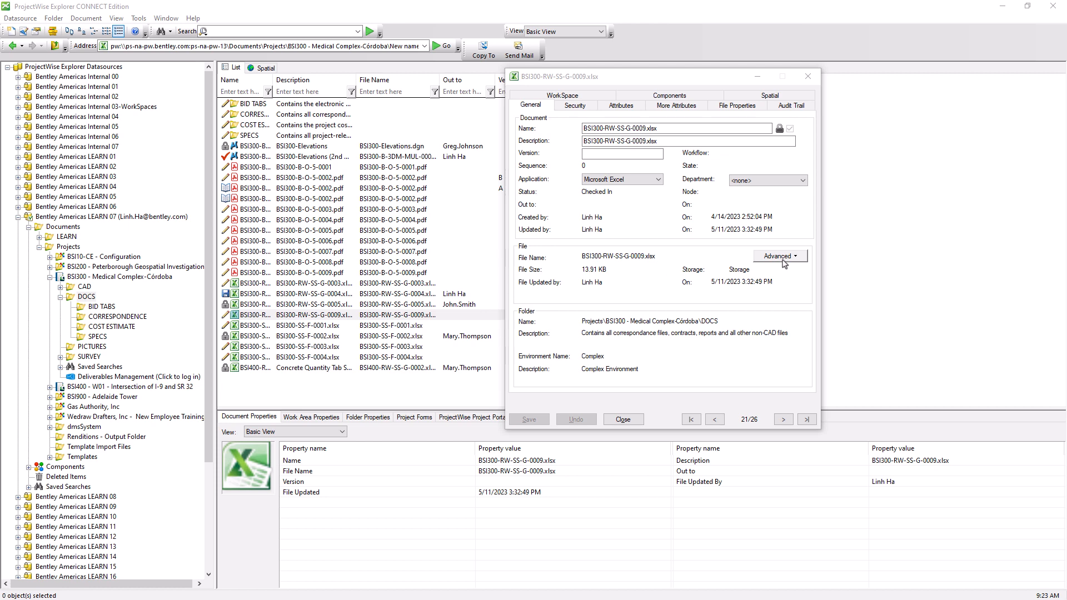
- Choose Advanced > Replace, confirm the warning, and browse the DOCS documents in Select Document
left_click(778, 255)
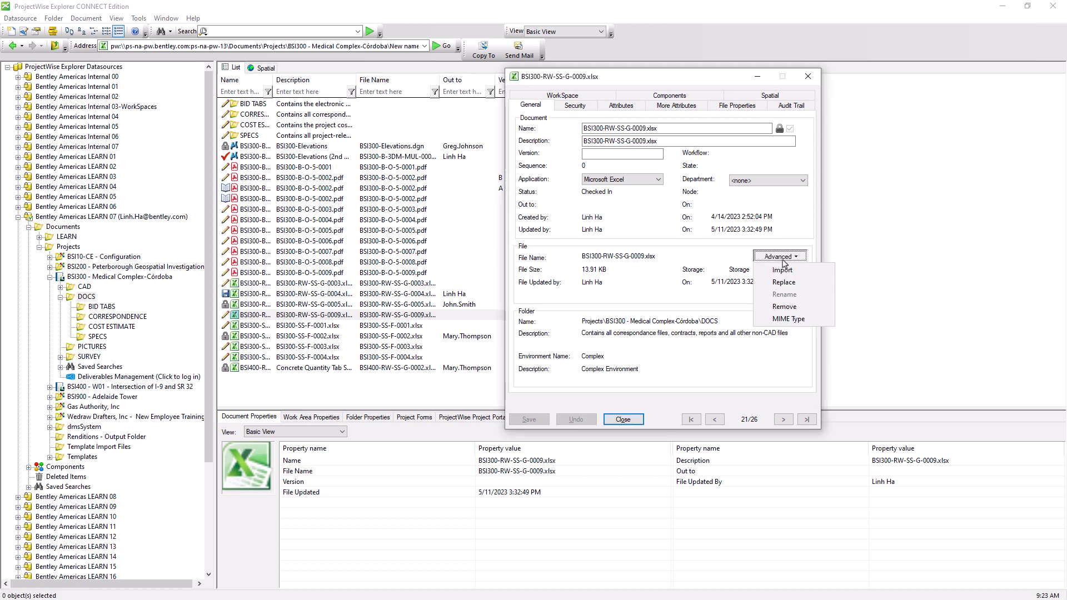
mouse_move(793, 270)
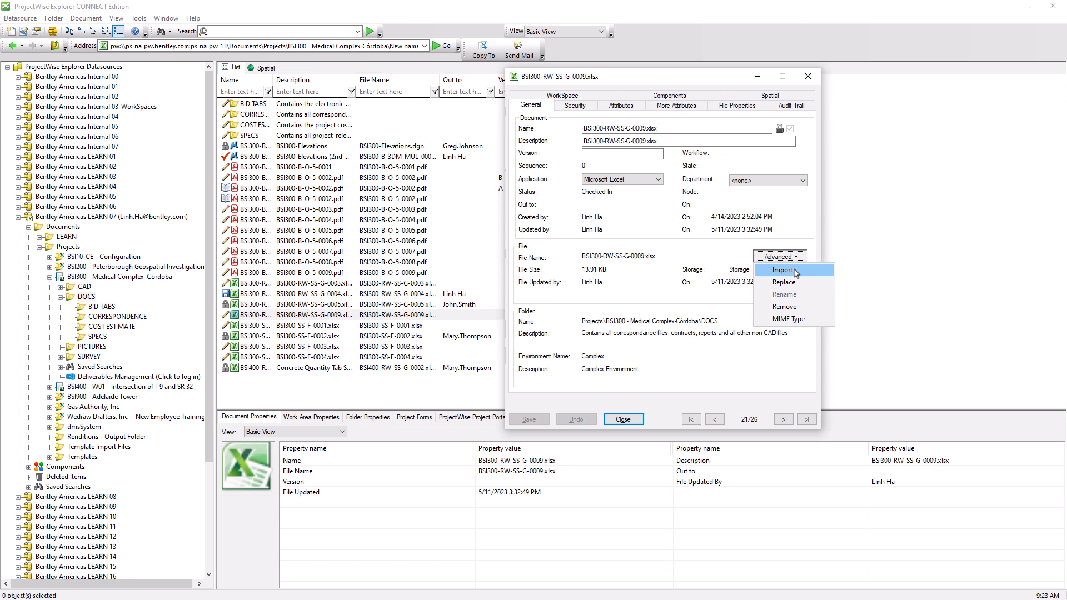
mouse_move(788, 282)
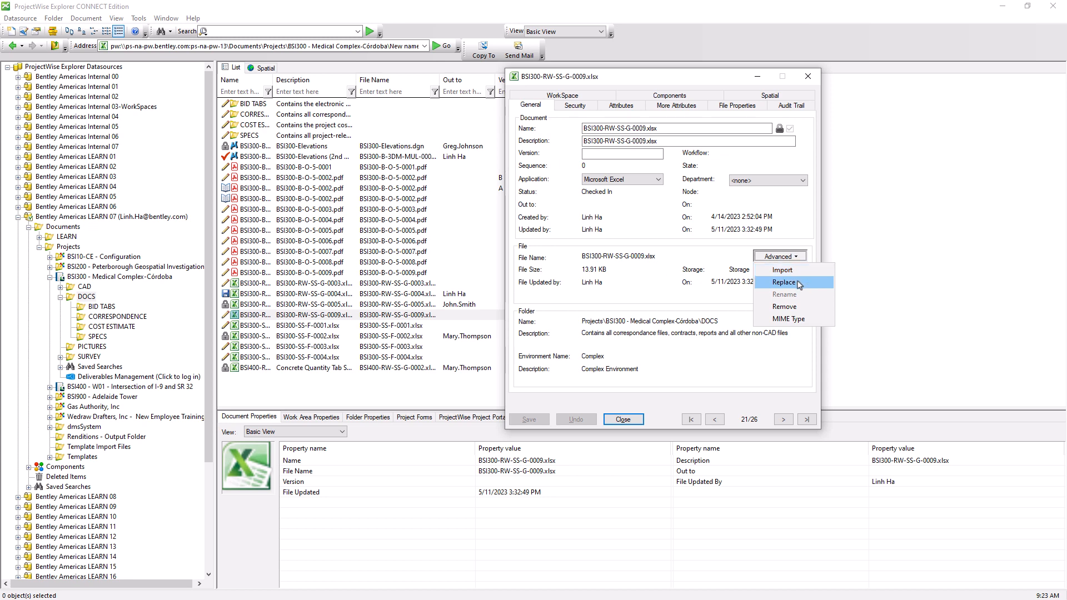
left_click(783, 282)
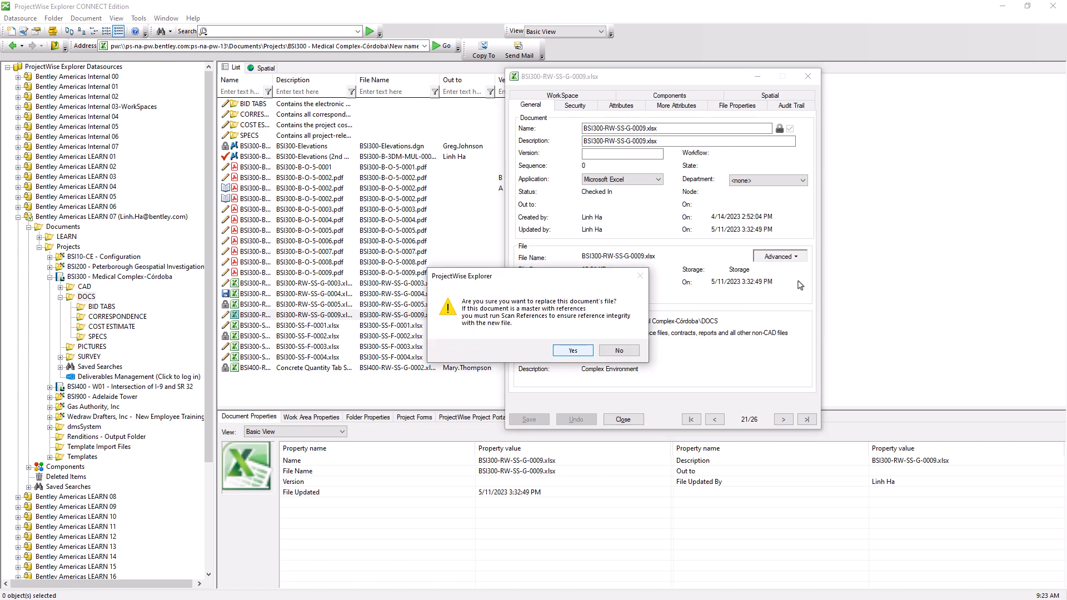
left_click(572, 350)
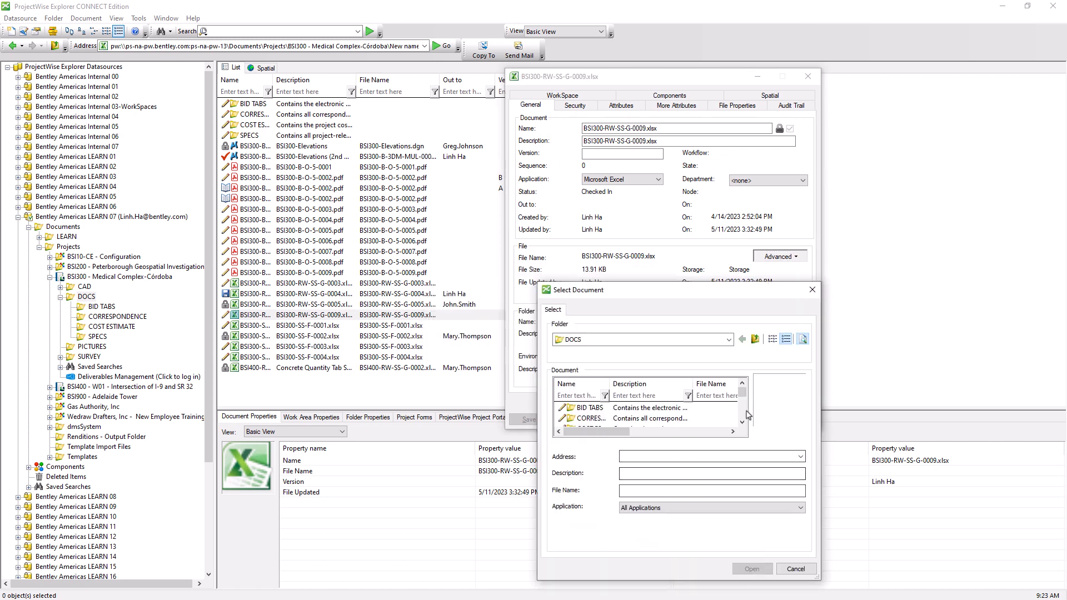
scroll("down", 3)
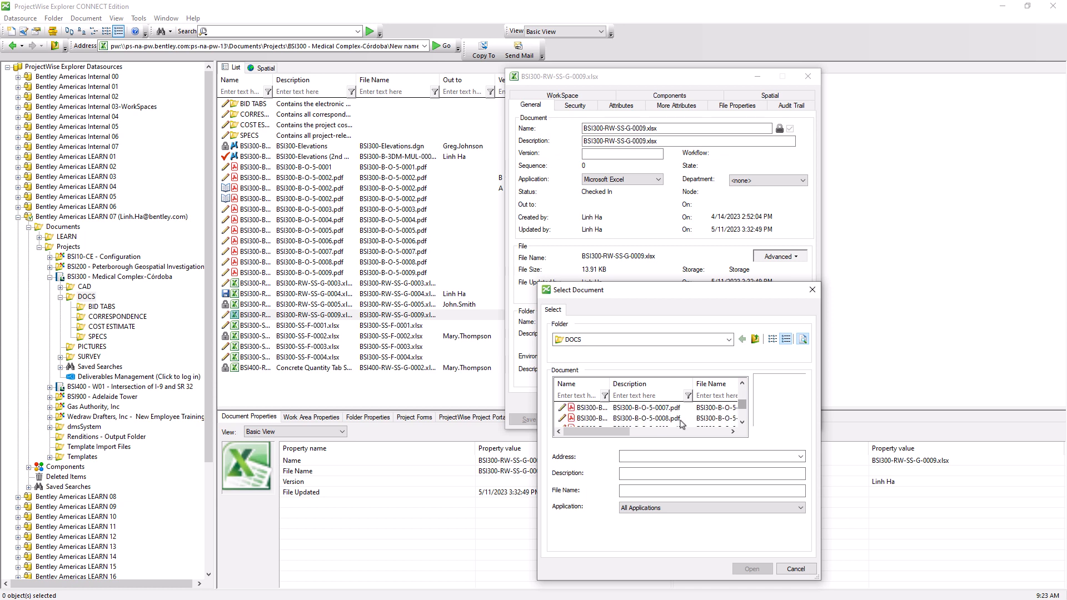
mouse_move(680, 422)
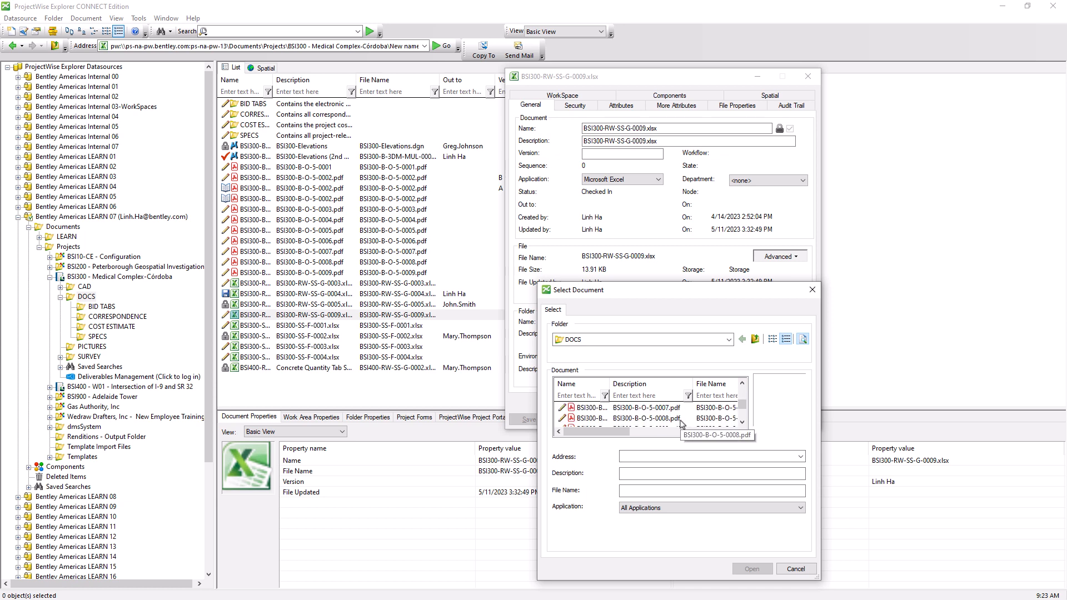